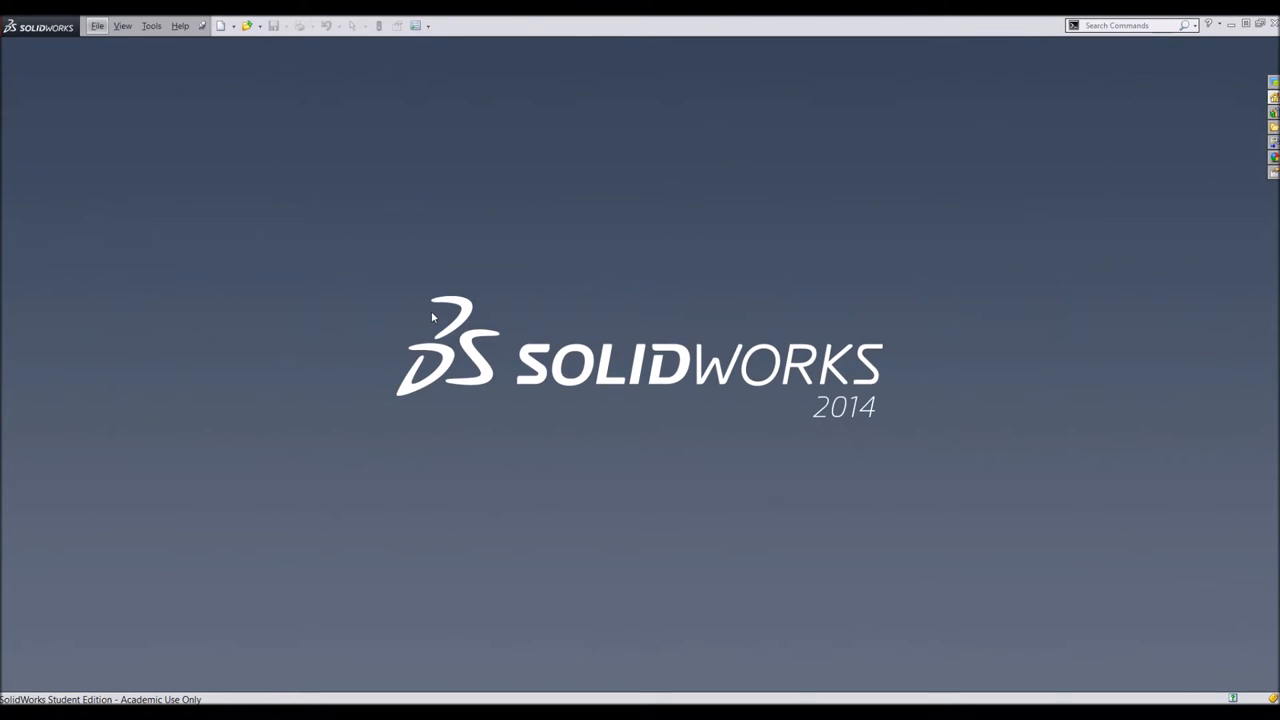
Create a new Part document from the File menu.
{"action": "left_click", "coordinate": [220, 24]}
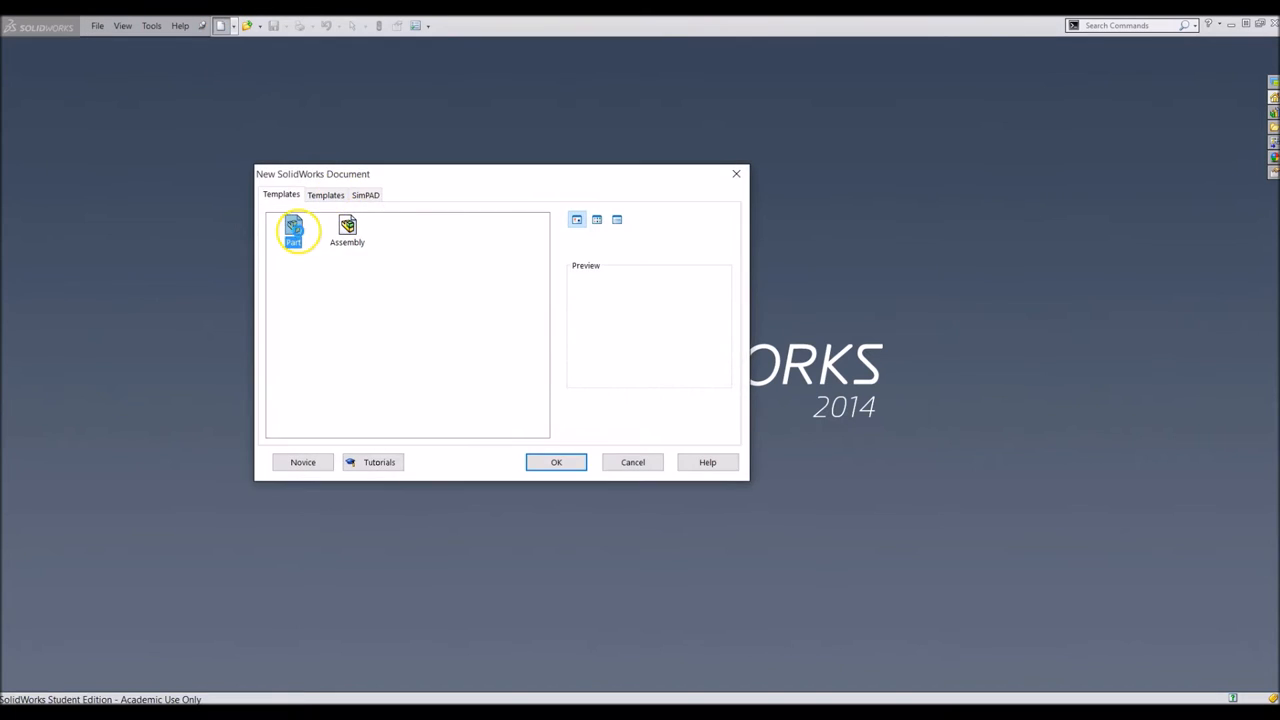
{"action": "left_click", "coordinate": [556, 462]}
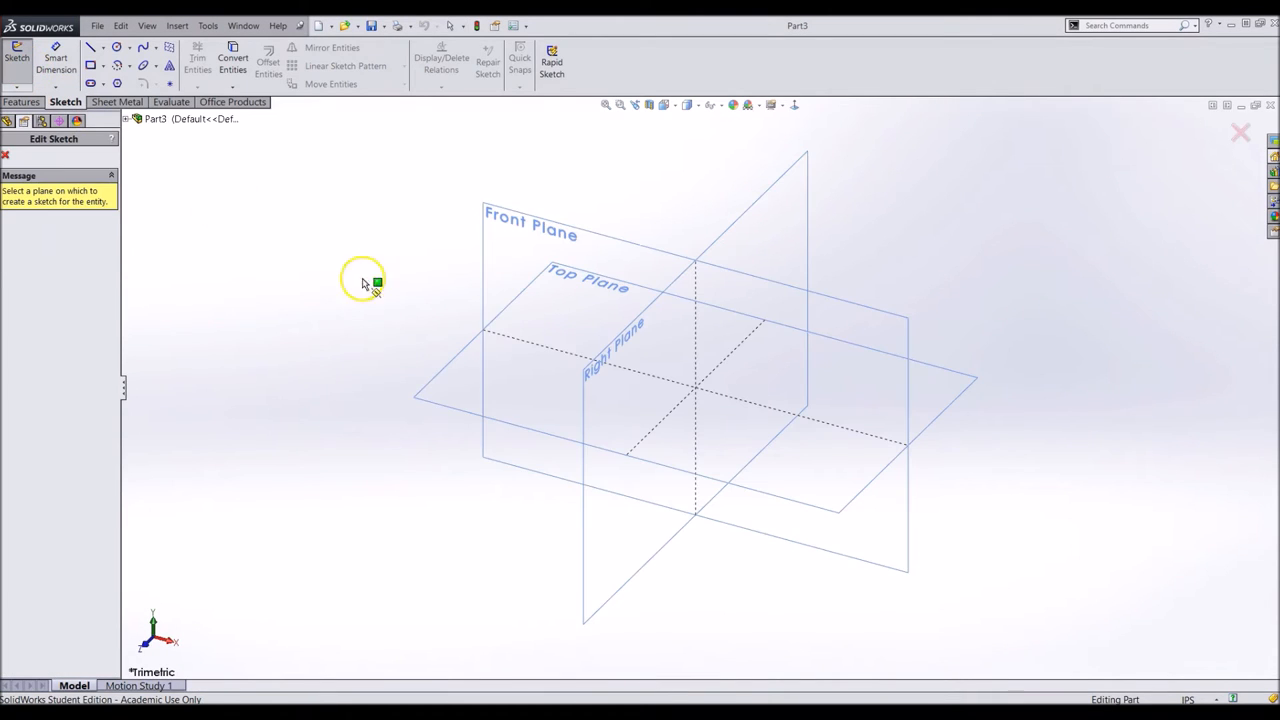
Draw a center rectangle on the Right Plane and dimension it 30.00 by 4.00.
{"action": "left_click", "coordinate": [584, 290]}
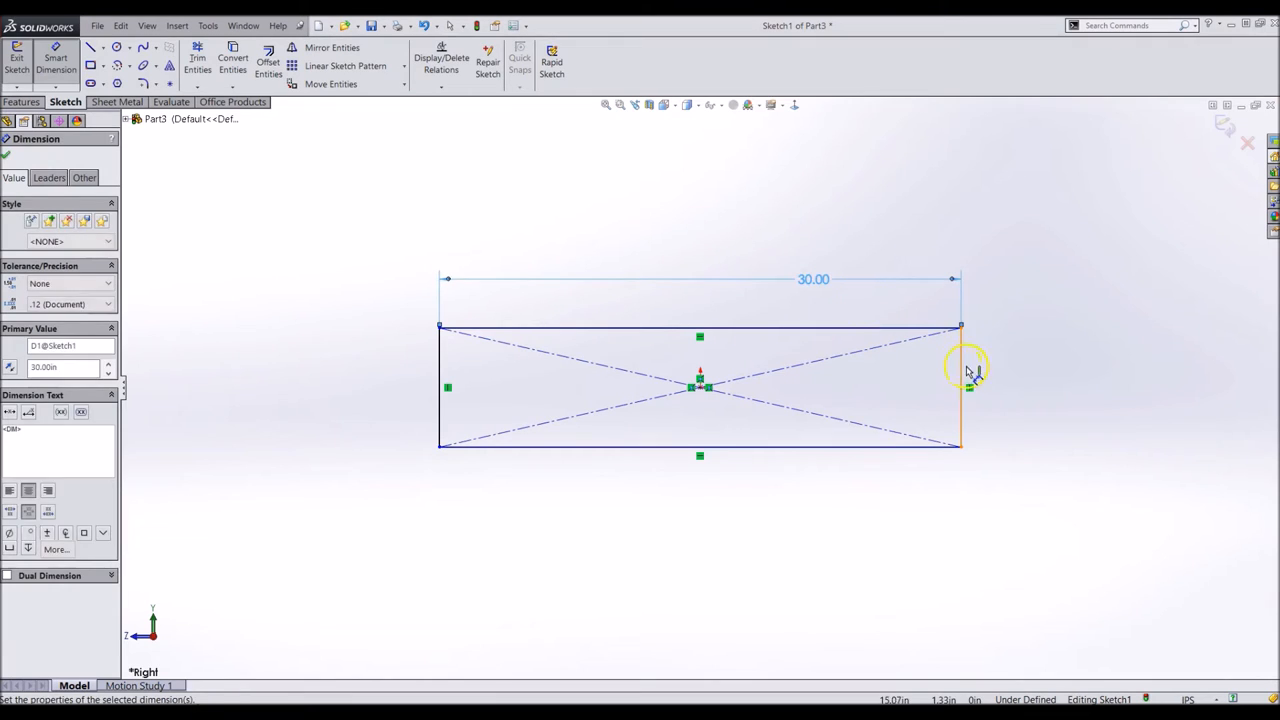
{"action": "left_click", "coordinate": [970, 370]}
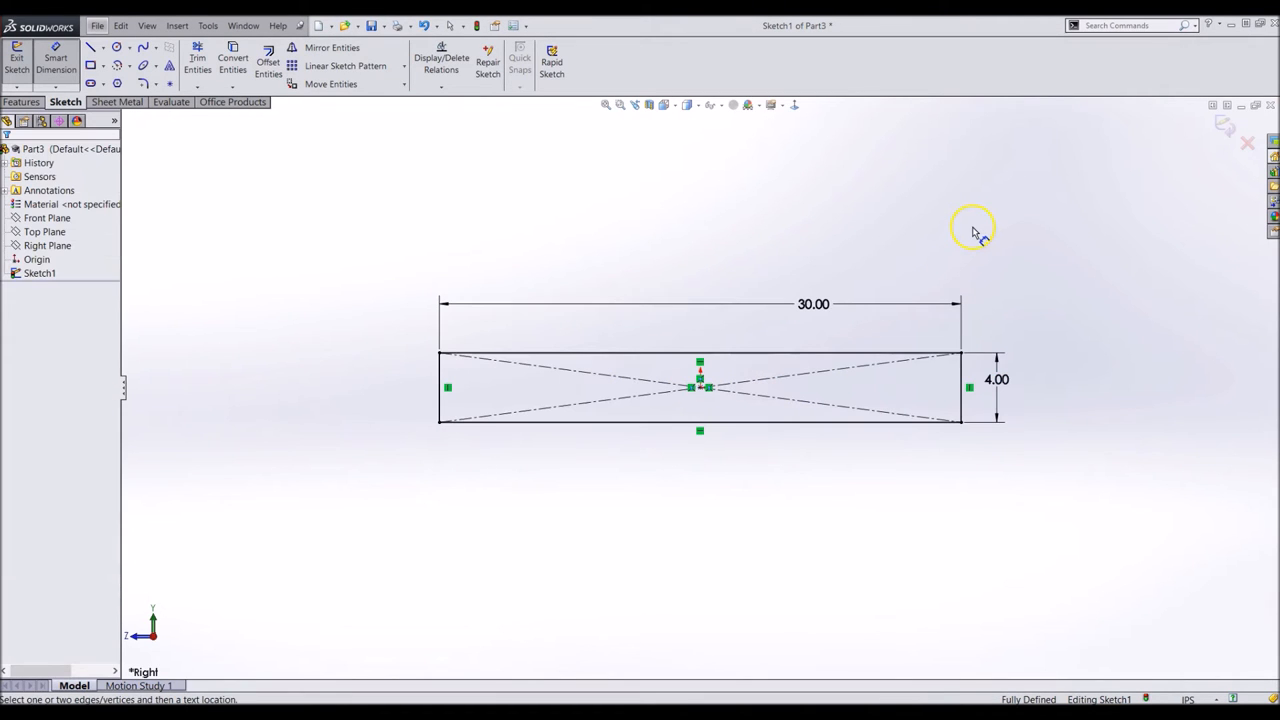
{"action": "mouse_move", "coordinate": [608, 204]}
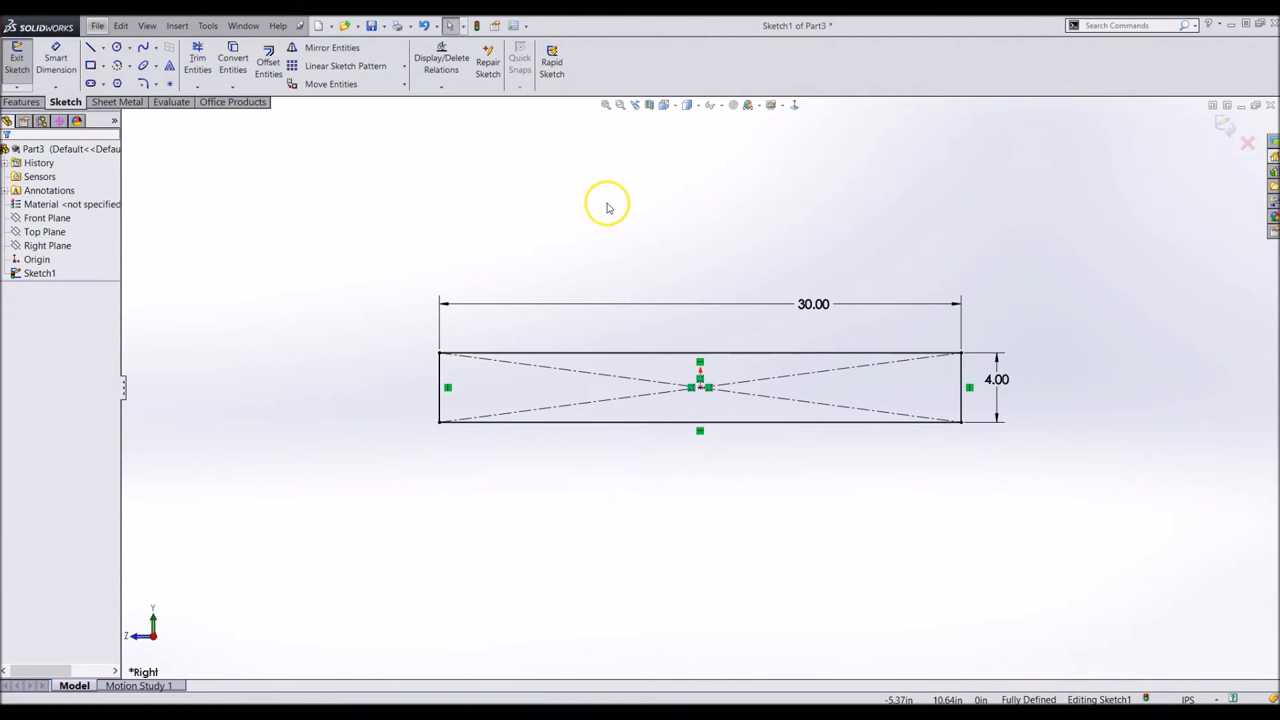
Draw three wheel circles on the bottom edge, size one Ø4.00 and locate the left wheel.
{"action": "right_click", "coordinate": [608, 204]}
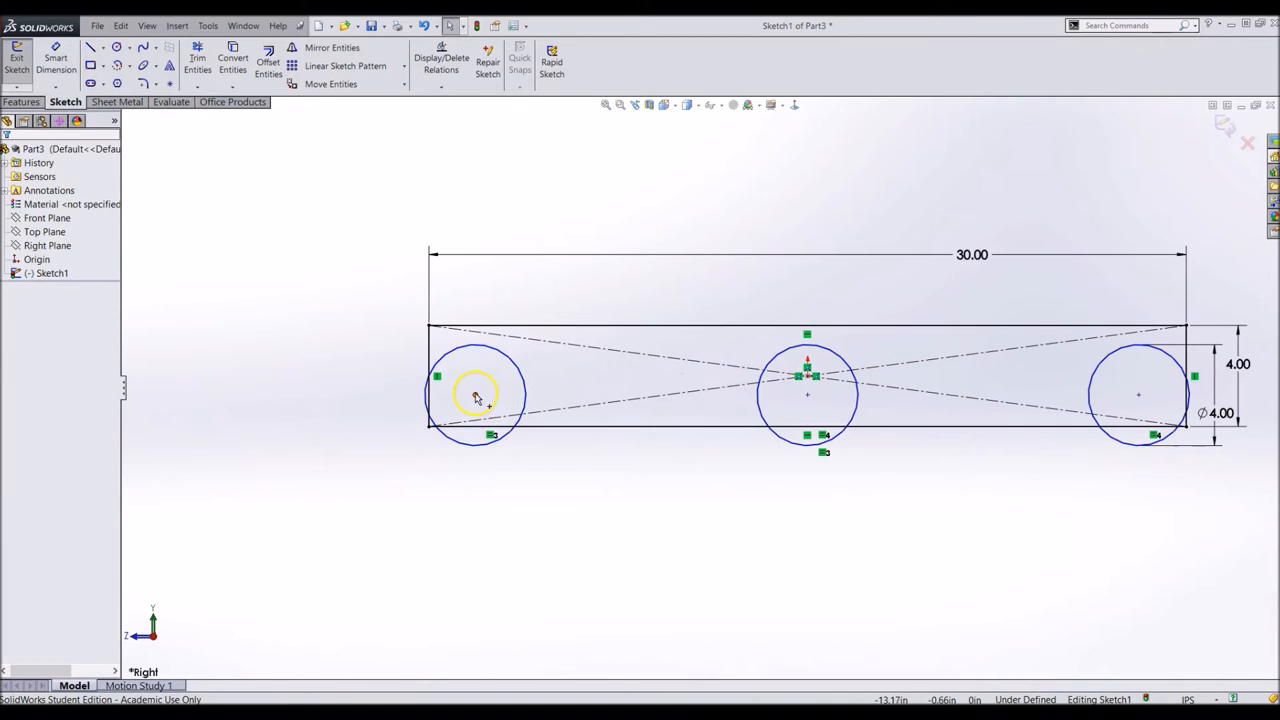
{"action": "left_click", "coordinate": [488, 404]}
{"action": "type", "text": "0.12"}
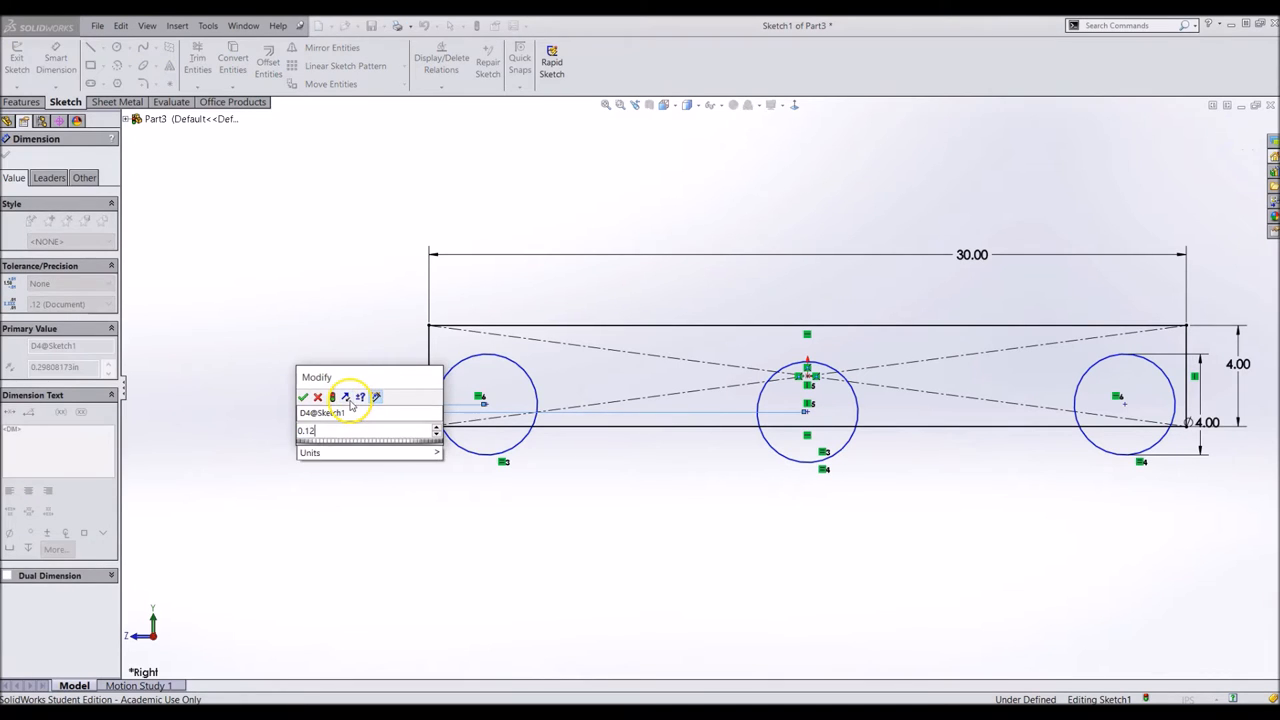
{"action": "left_click", "coordinate": [304, 396]}
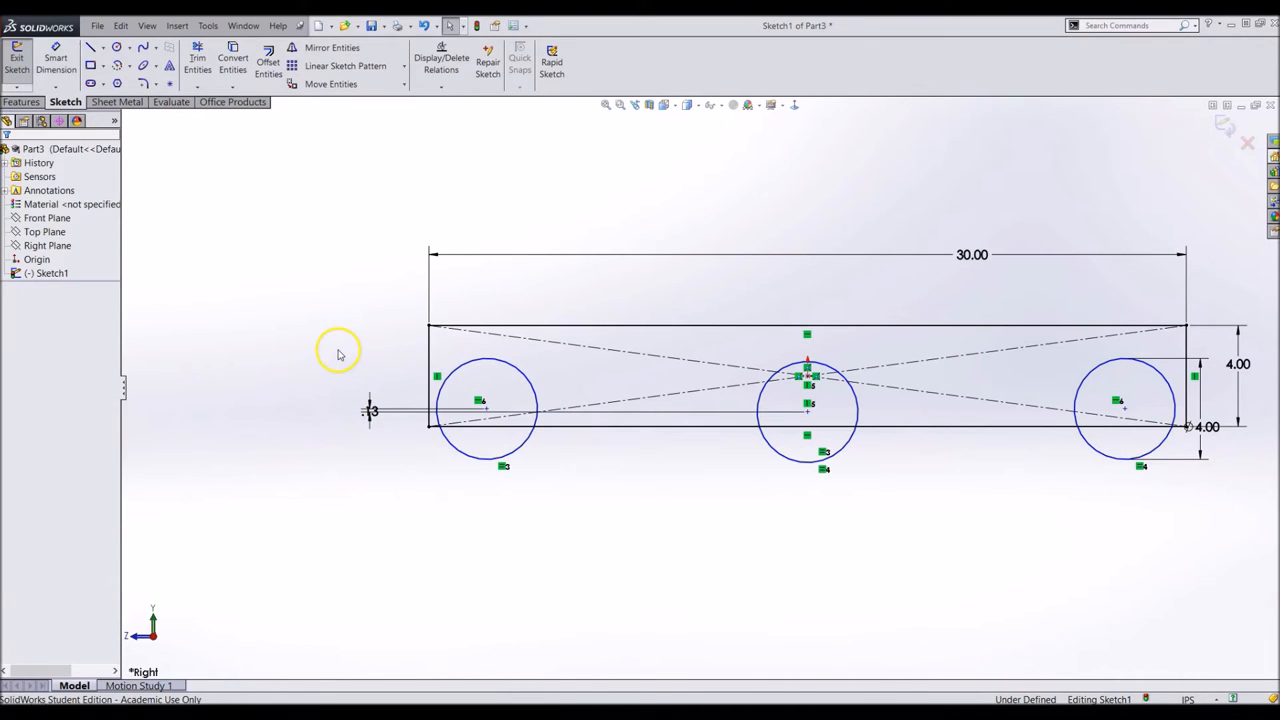
{"action": "mouse_move", "coordinate": [350, 348]}
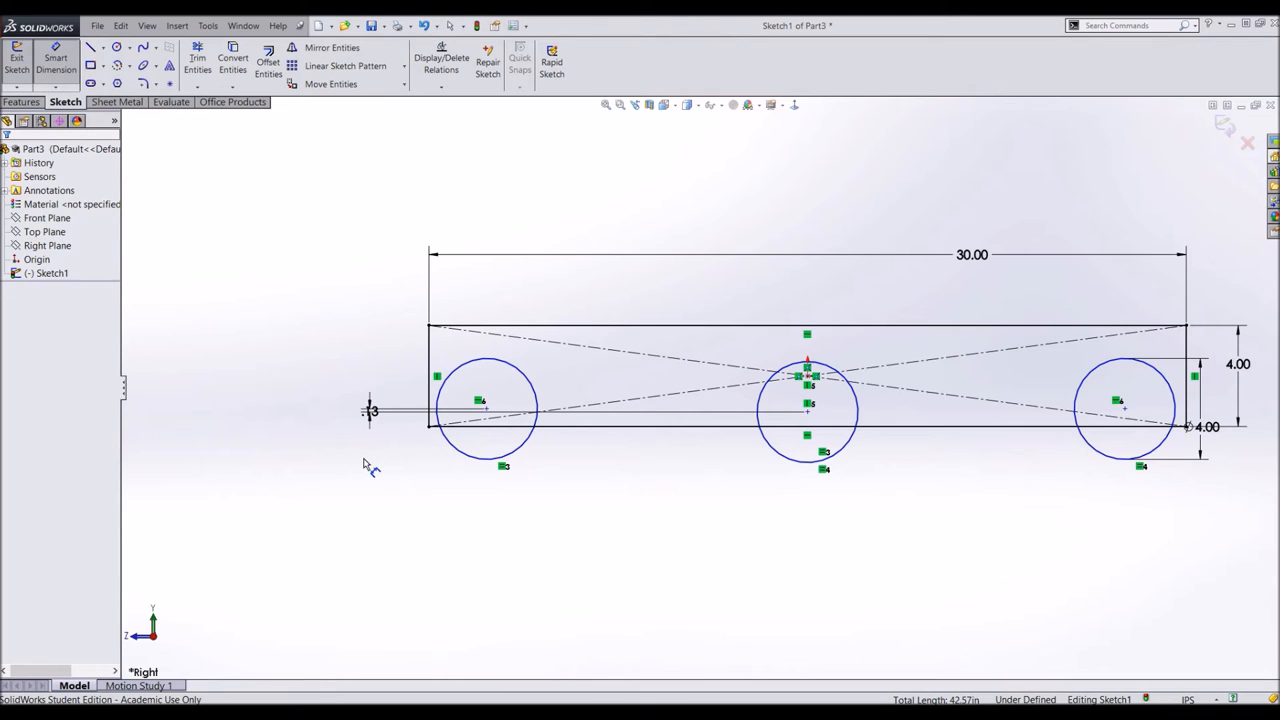
Add a relation between the left wheel circle and the plate's bottom edge.
{"action": "left_click", "coordinate": [490, 428]}
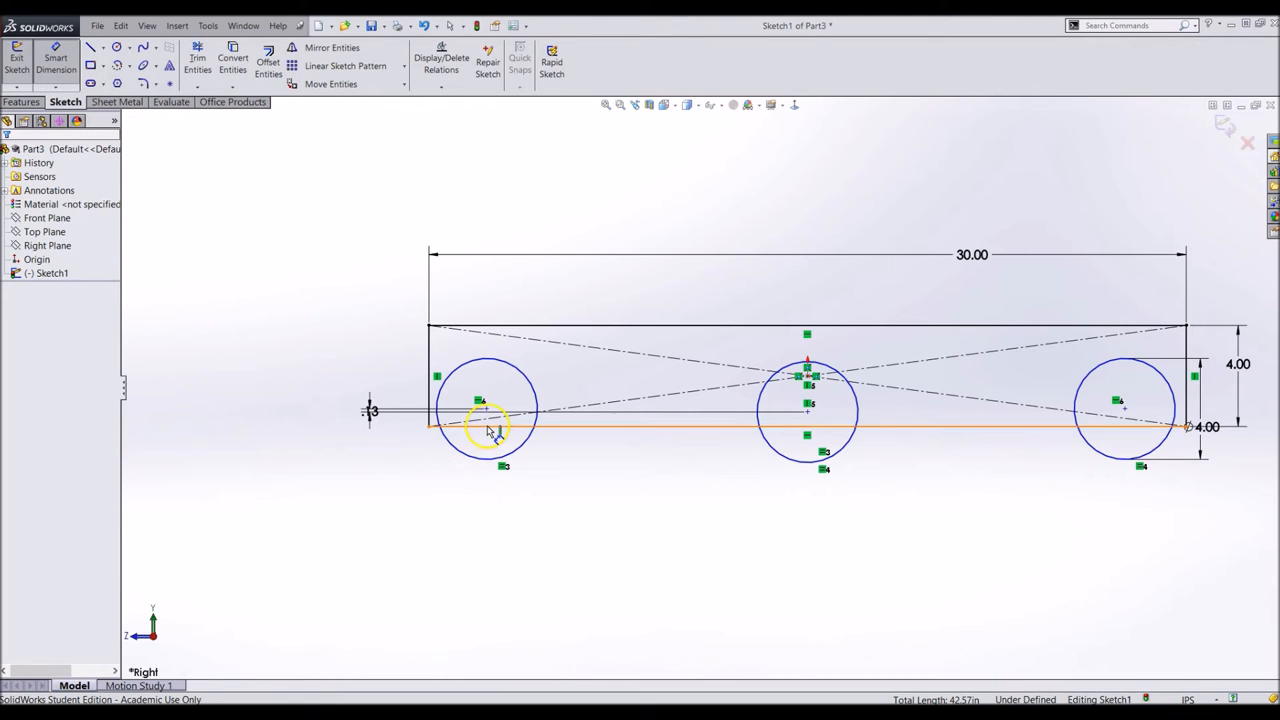
{"action": "left_click", "coordinate": [490, 424]}
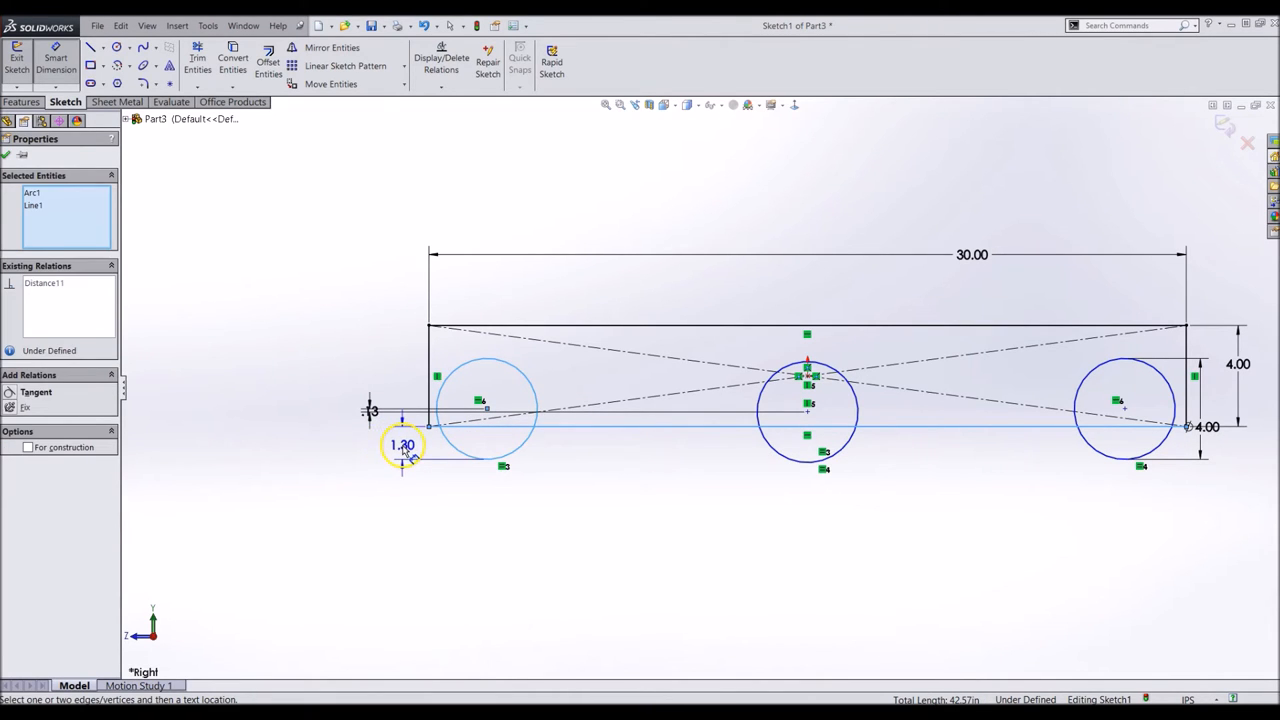
{"action": "double_click", "coordinate": [400, 444]}
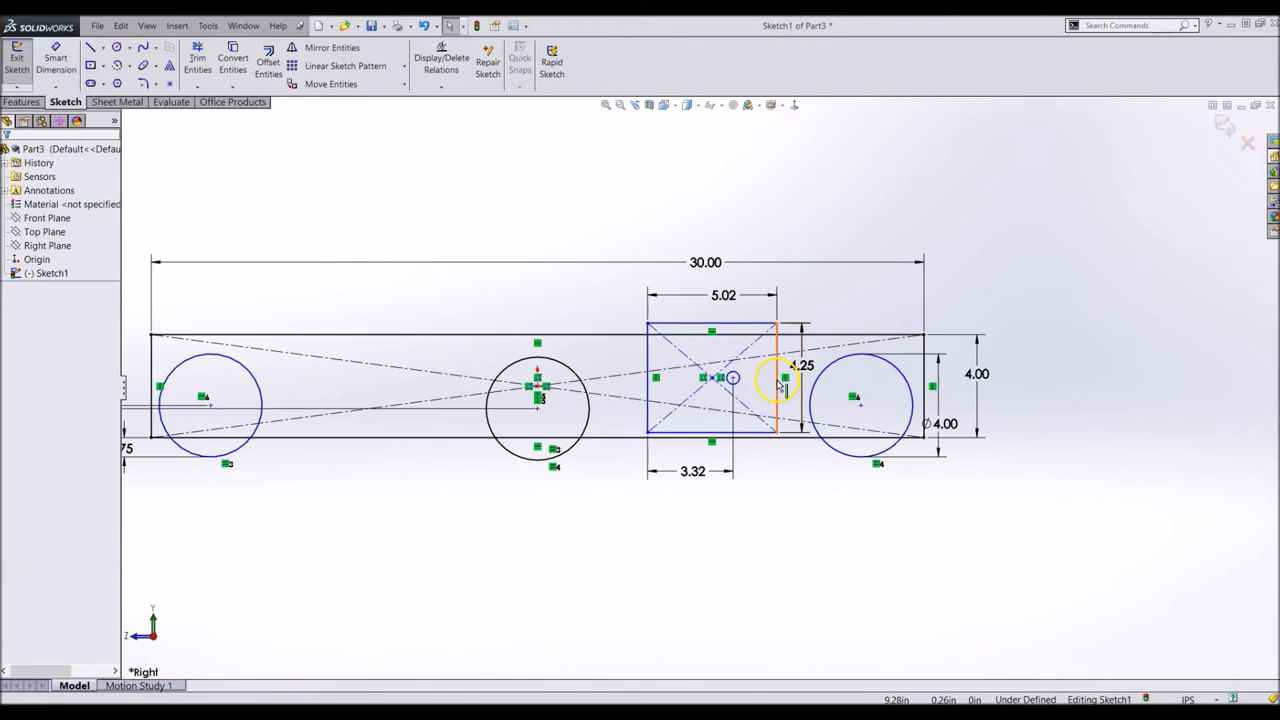
Dimension the transmission rectangle 5.02 by 4.25 with 3.32 and .75 locating offsets.
{"action": "left_click", "coordinate": [540, 388]}
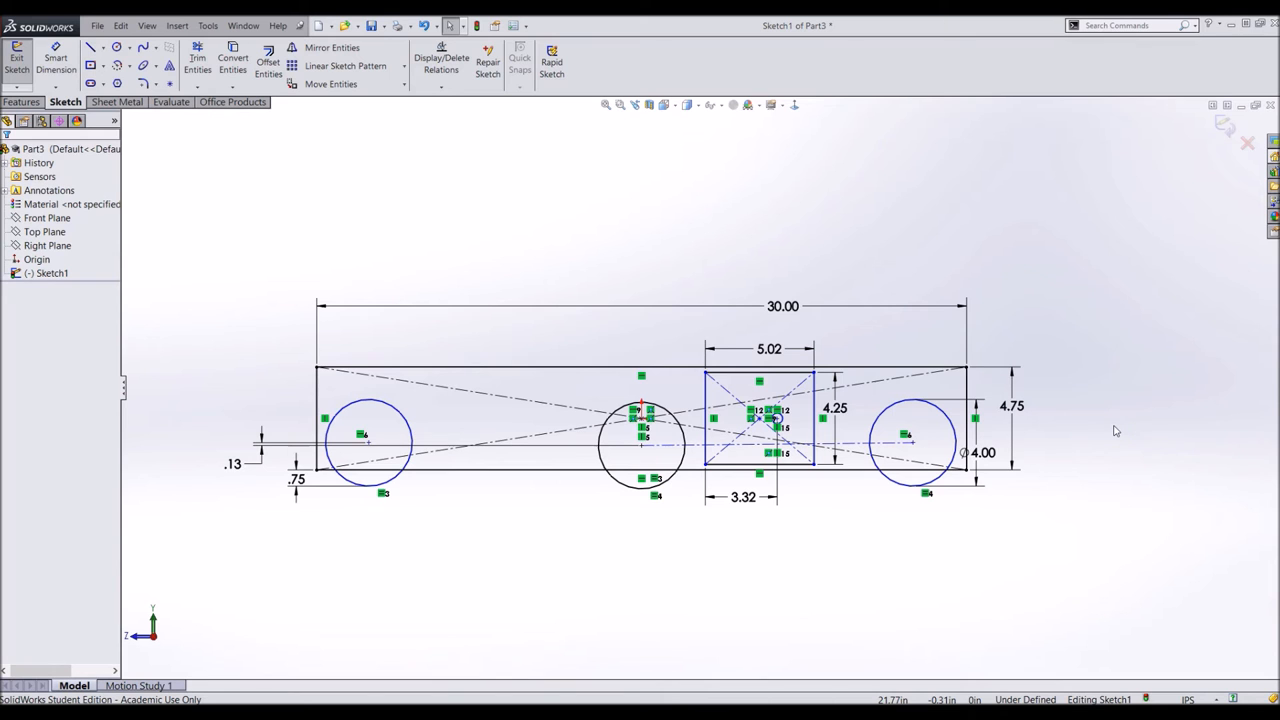
{"action": "mouse_move", "coordinate": [1064, 438]}
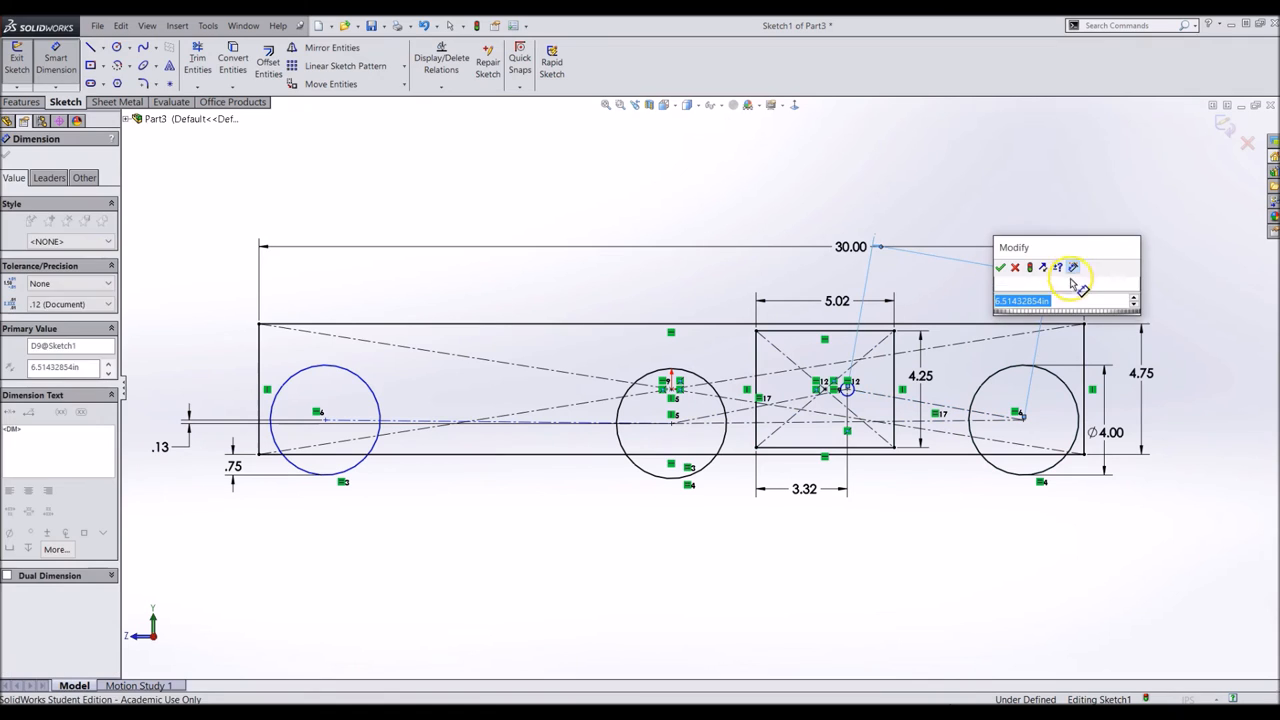
Connect wheel centers to the transmission center and dimension the lines 12.59 and 6.51.
{"action": "left_click", "coordinate": [1000, 268]}
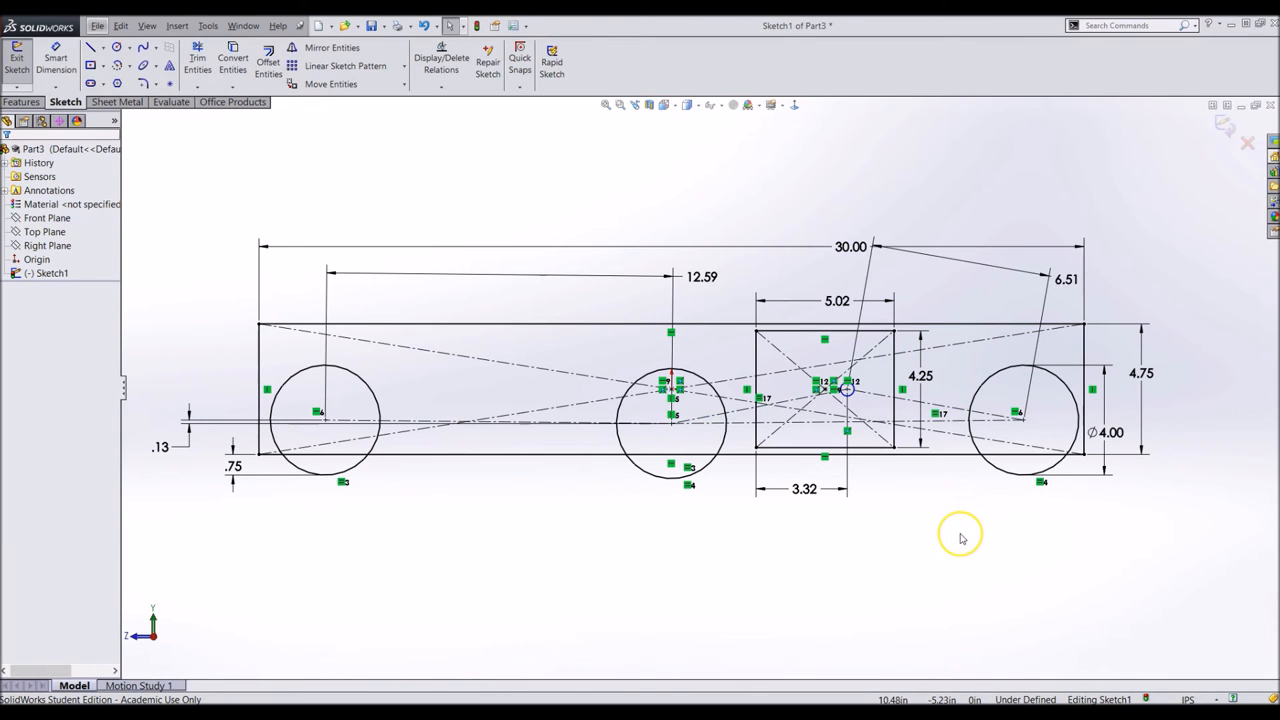
{"action": "mouse_move", "coordinate": [960, 538]}
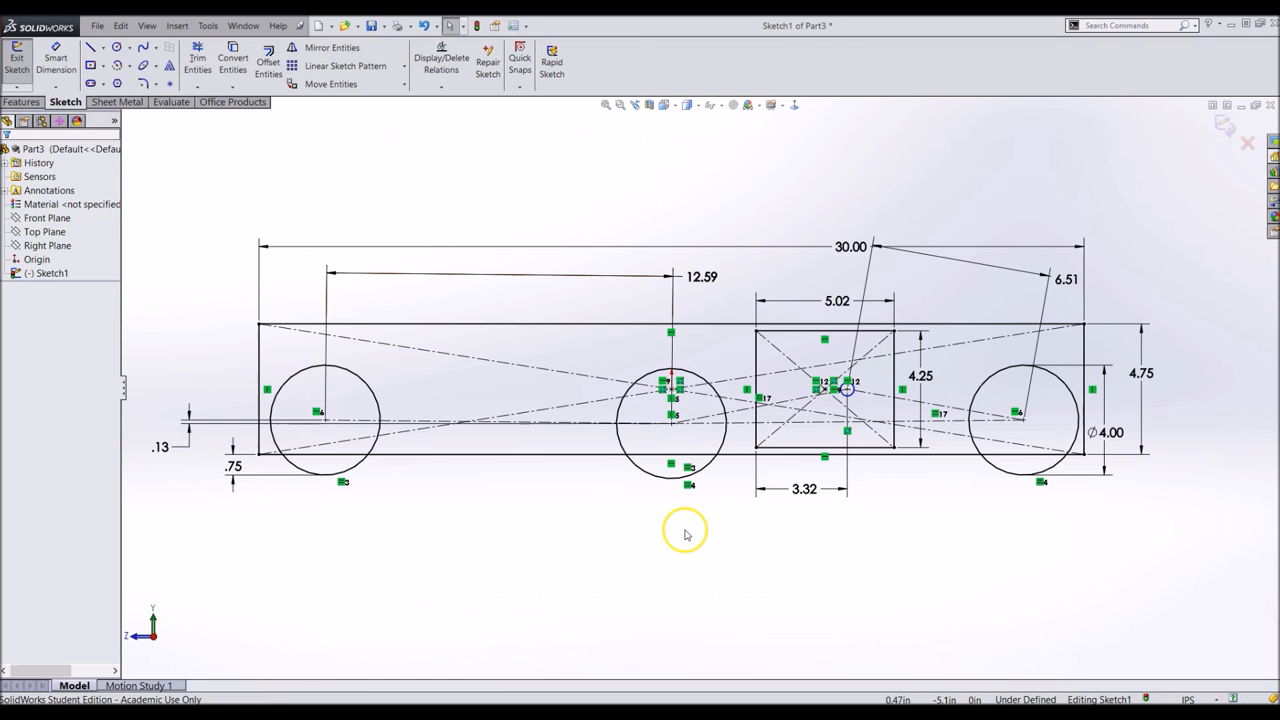
Change the left chain line to 12.38 and start editing the 6.51 dimension.
{"action": "left_click", "coordinate": [702, 276]}
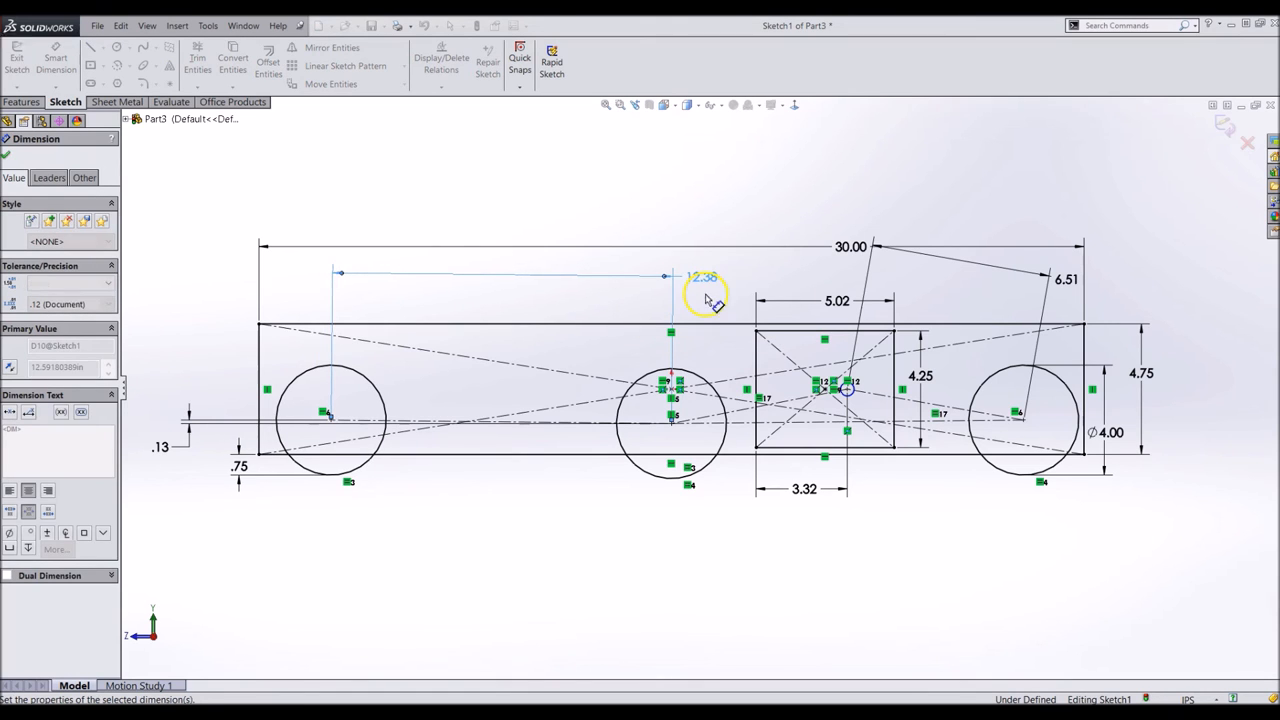
{"action": "left_click", "coordinate": [1068, 278]}
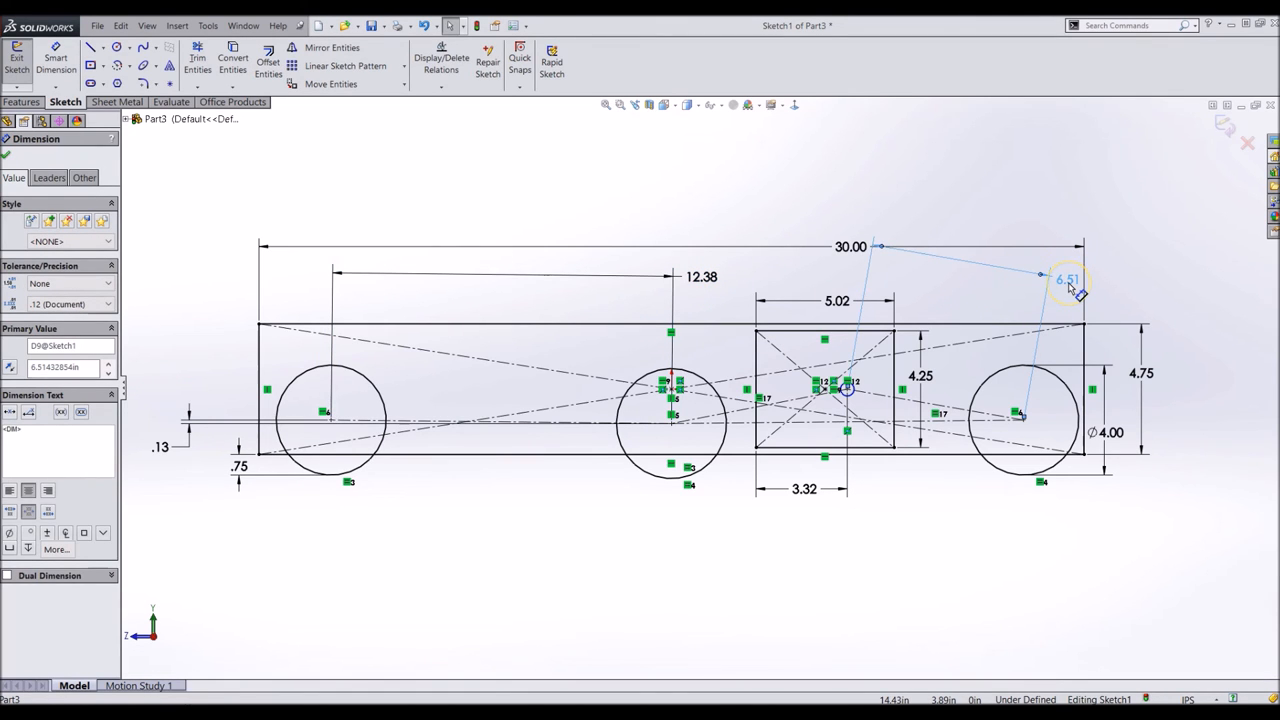
{"action": "double_click", "coordinate": [1068, 280]}
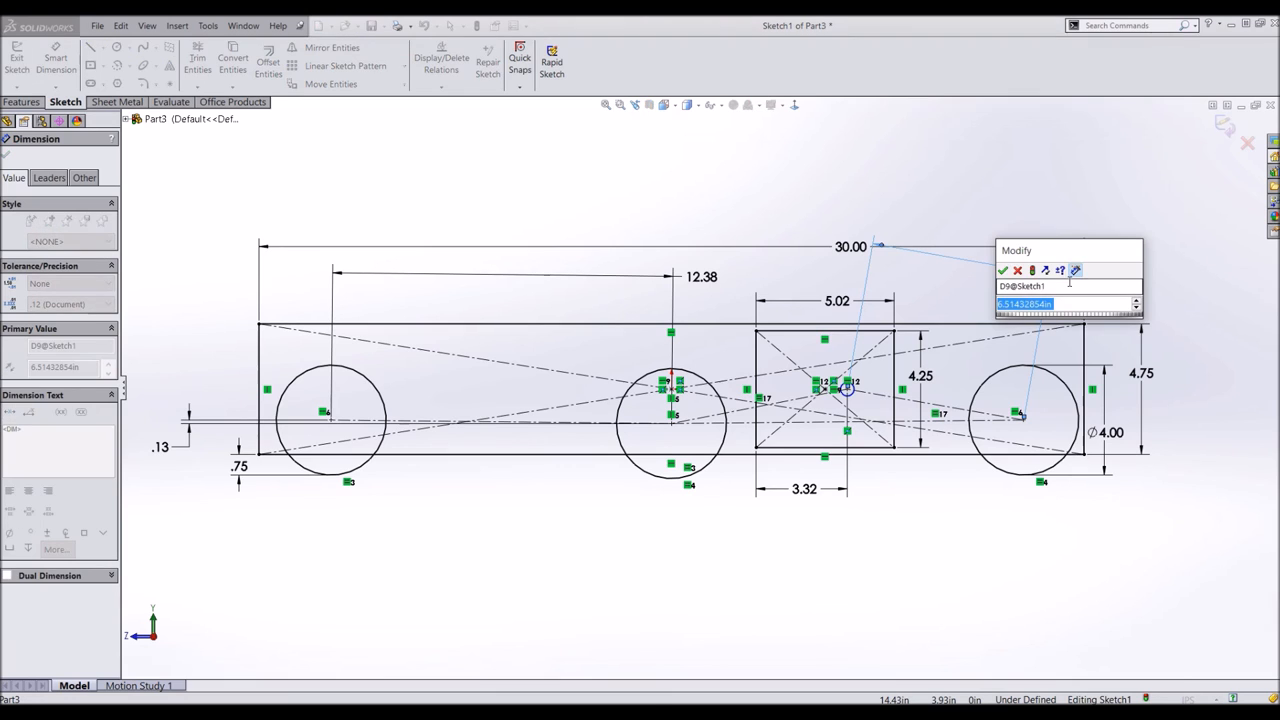